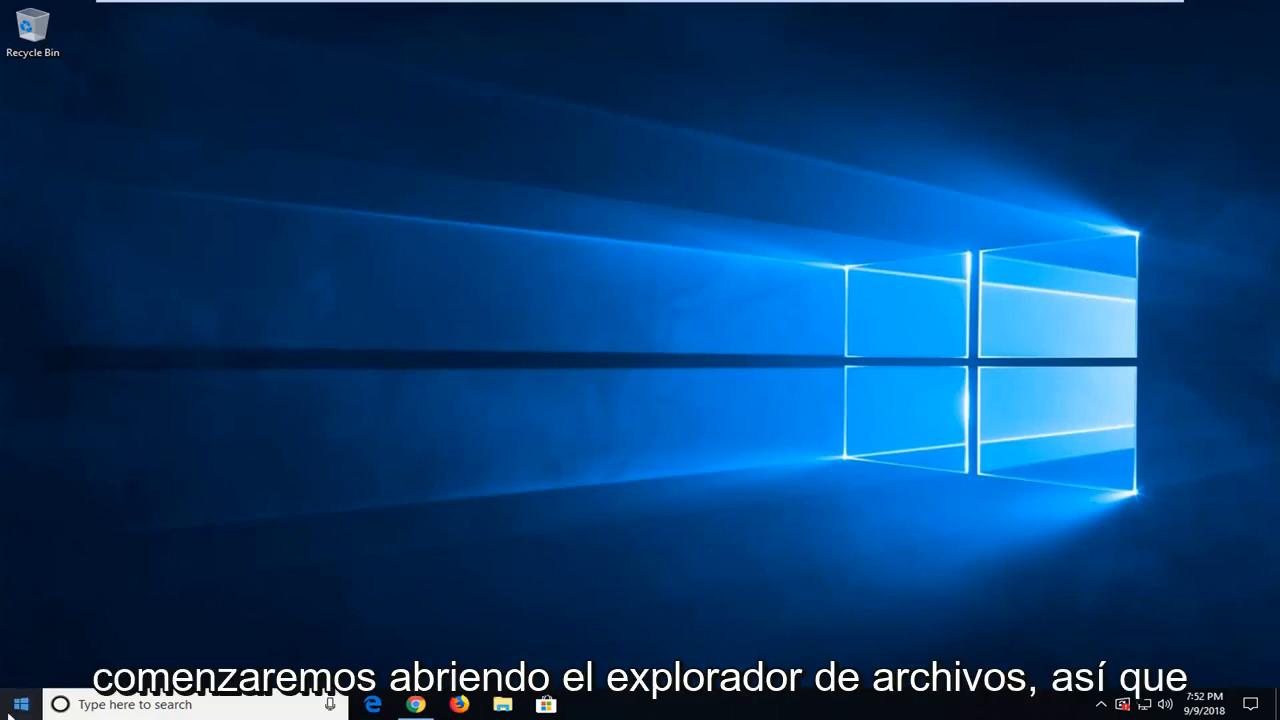
# Search the Start menu for 'file explorer' and launch File Explorer.
pyautogui.click(20, 704)
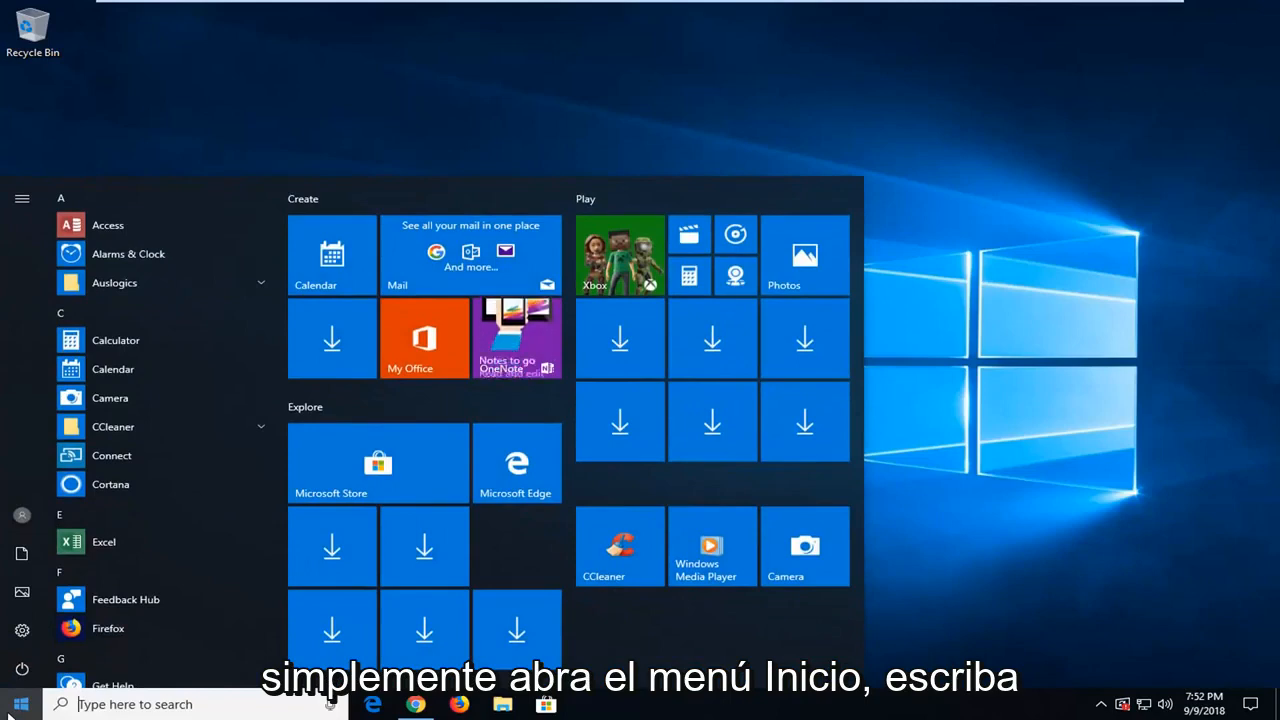
pyautogui.write('file explorer')
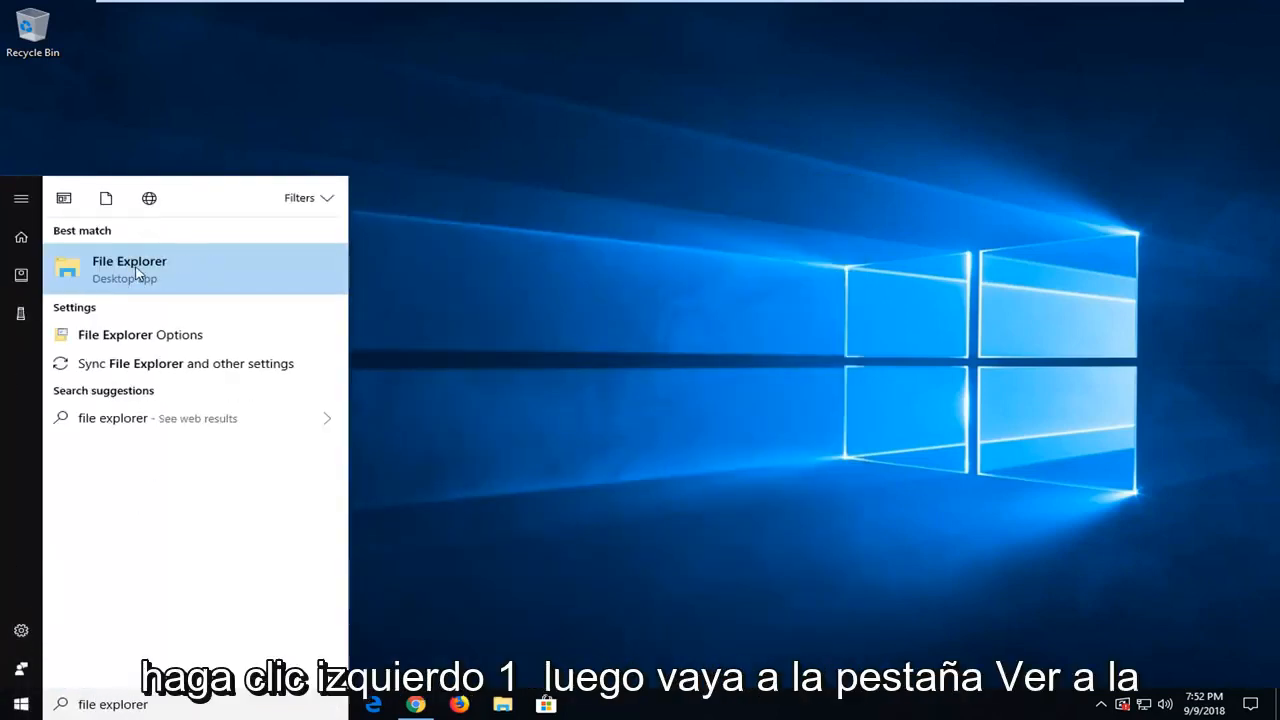
pyautogui.click(128, 260)
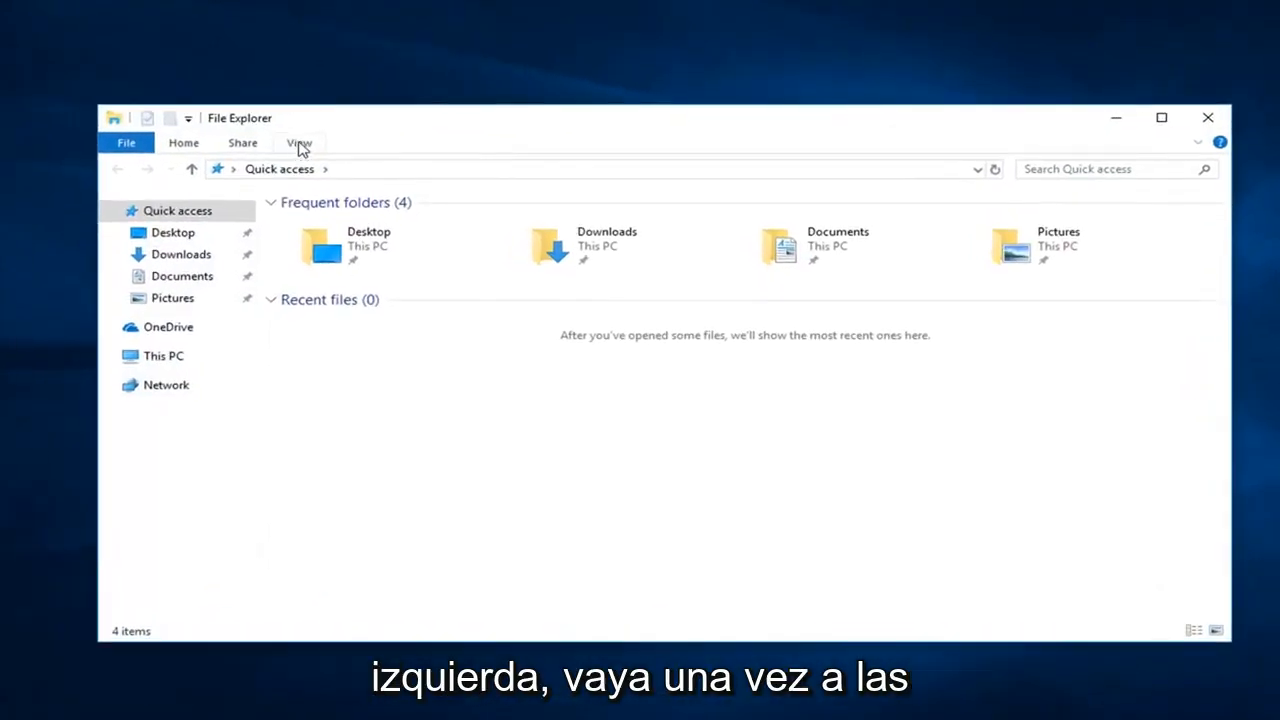
# In Folder Options, enable 'Show hidden files, folders, and drives' and confirm.
pyautogui.click(298, 142)
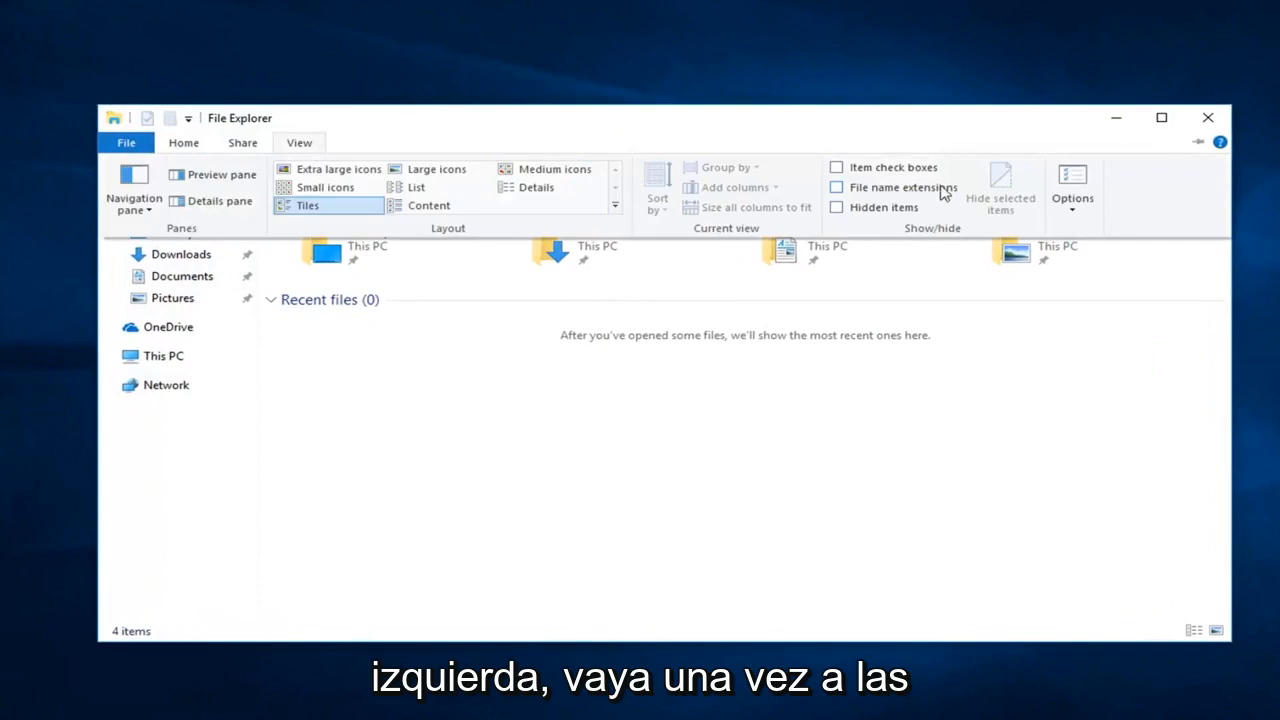
pyautogui.moveTo(1072, 190)
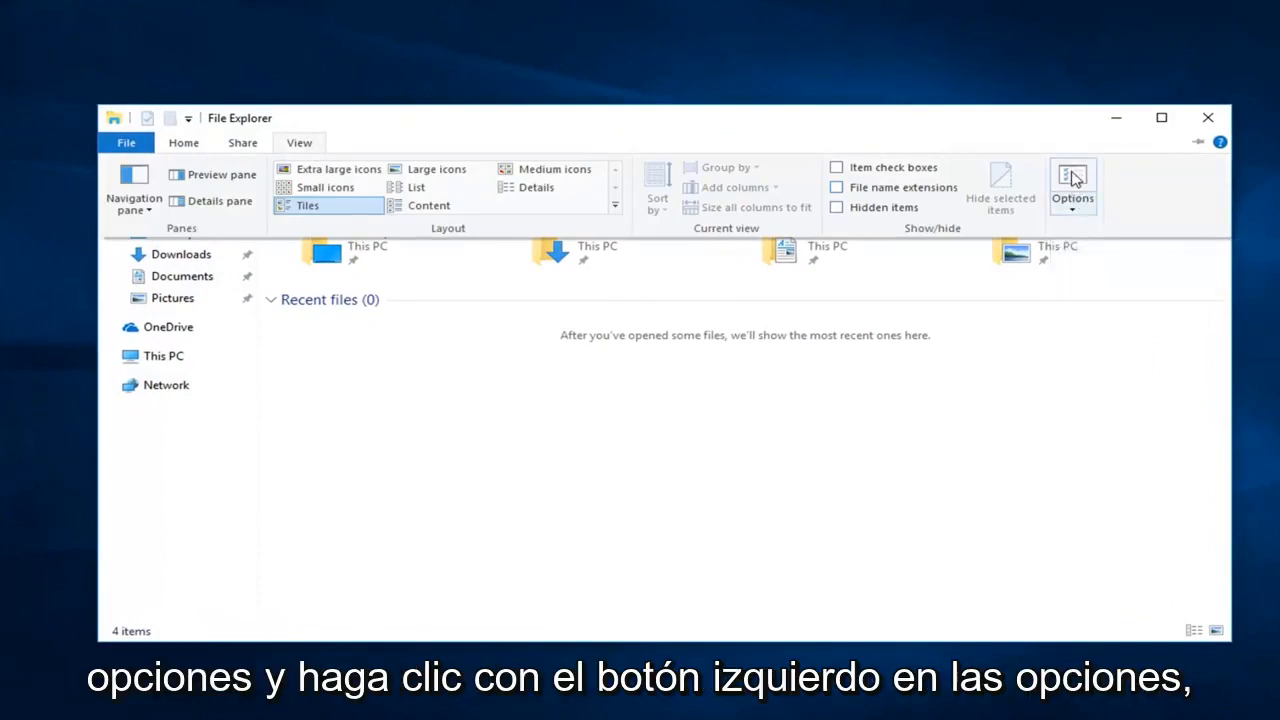
pyautogui.click(1072, 184)
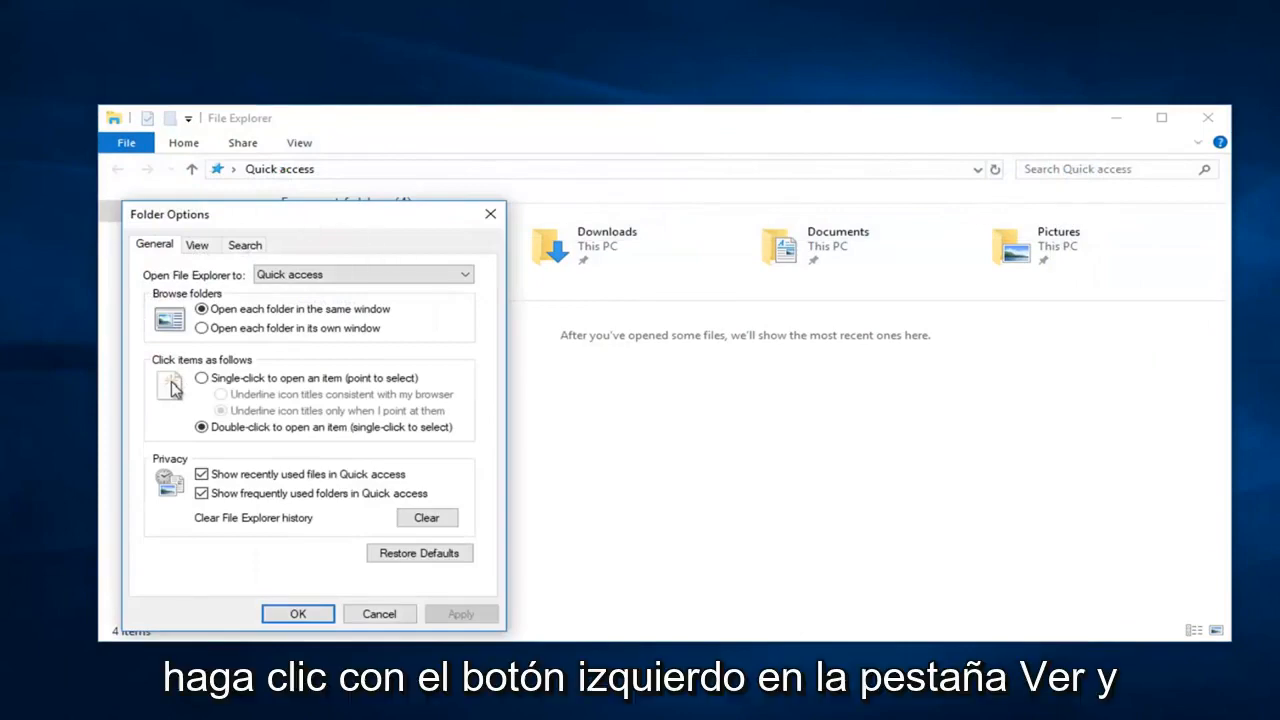
pyautogui.click(500, 144)
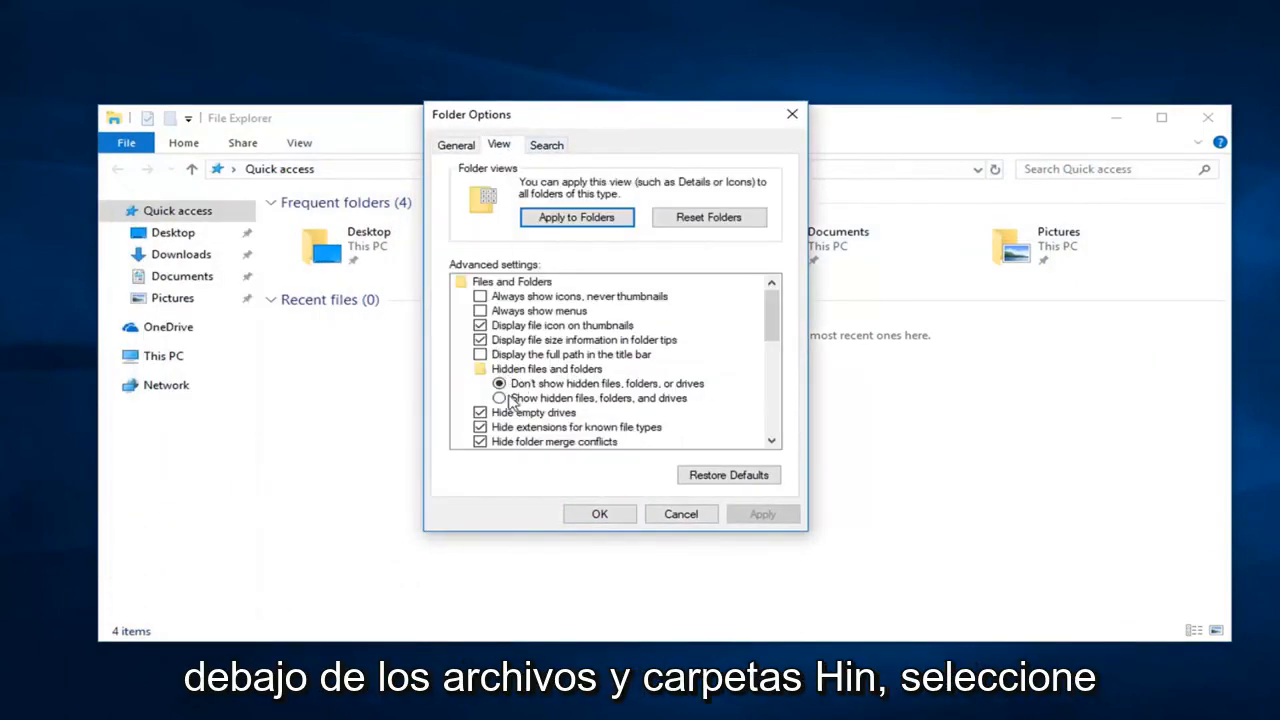
pyautogui.click(500, 398)
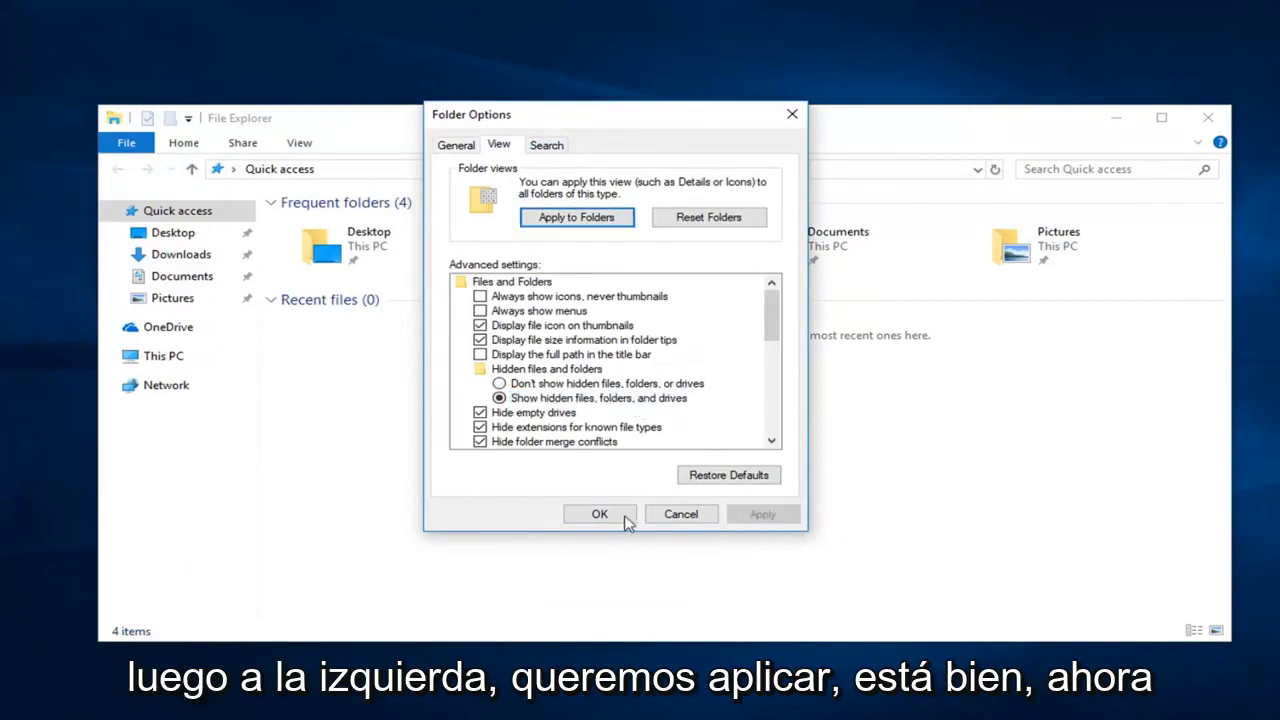
pyautogui.click(600, 512)
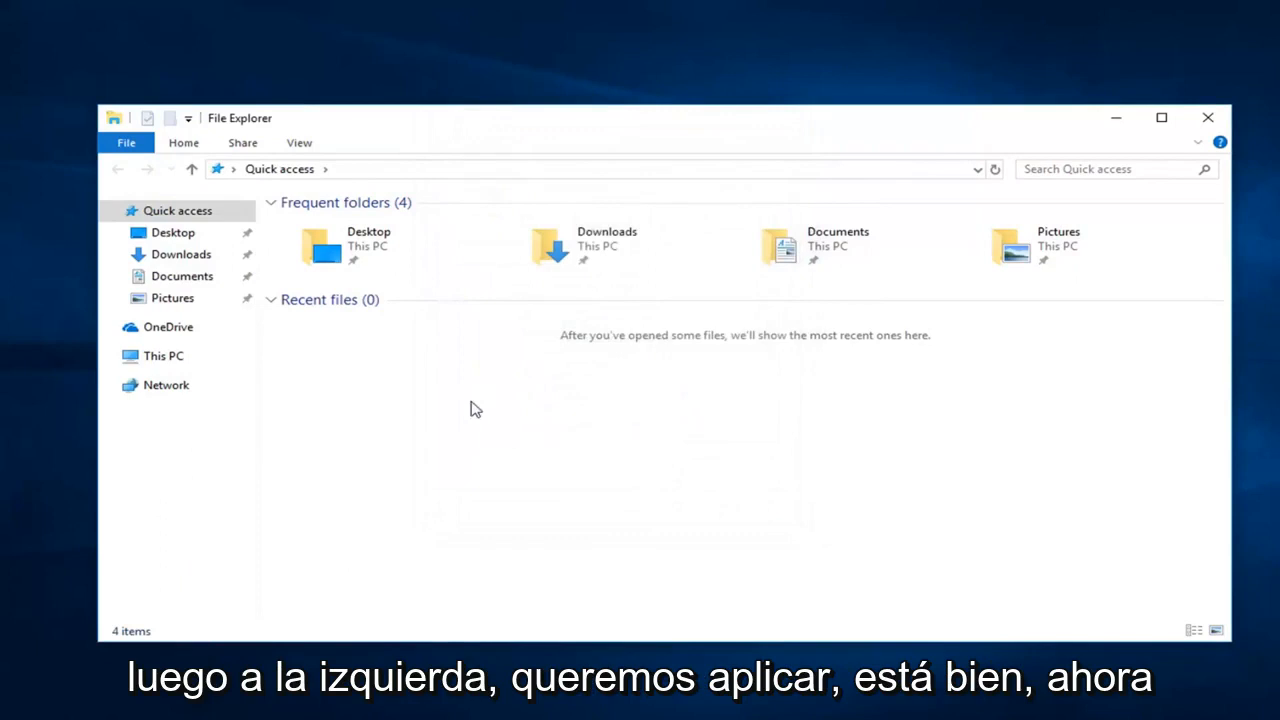
# Browse from This PC into Local Disk (C:), Users, and the user's profile folder.
pyautogui.click(164, 356)
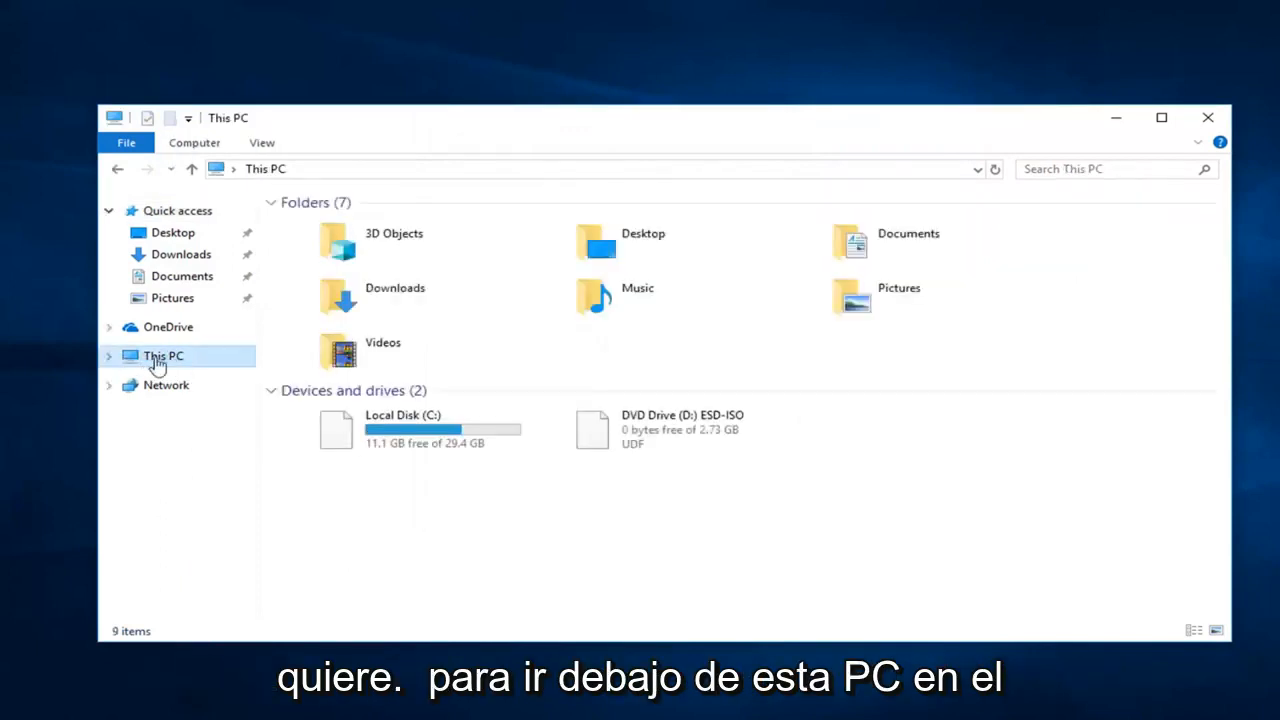
pyautogui.click(400, 430)
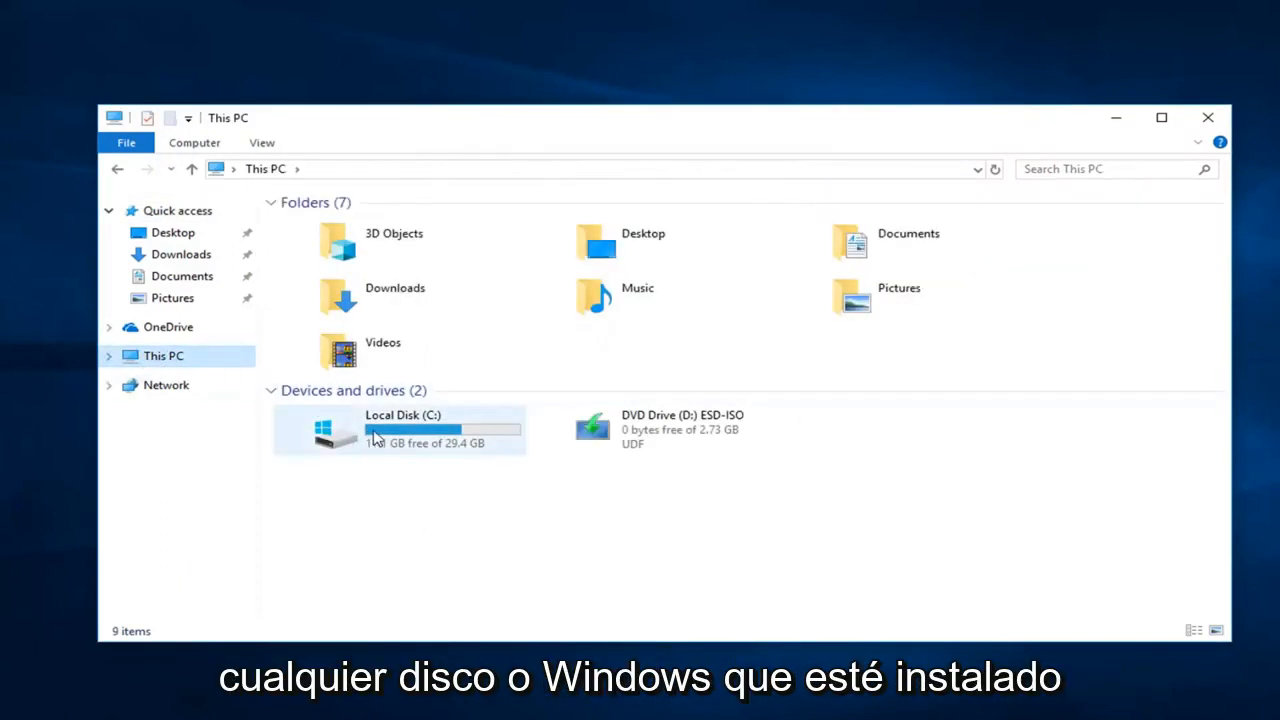
pyautogui.moveTo(376, 440)
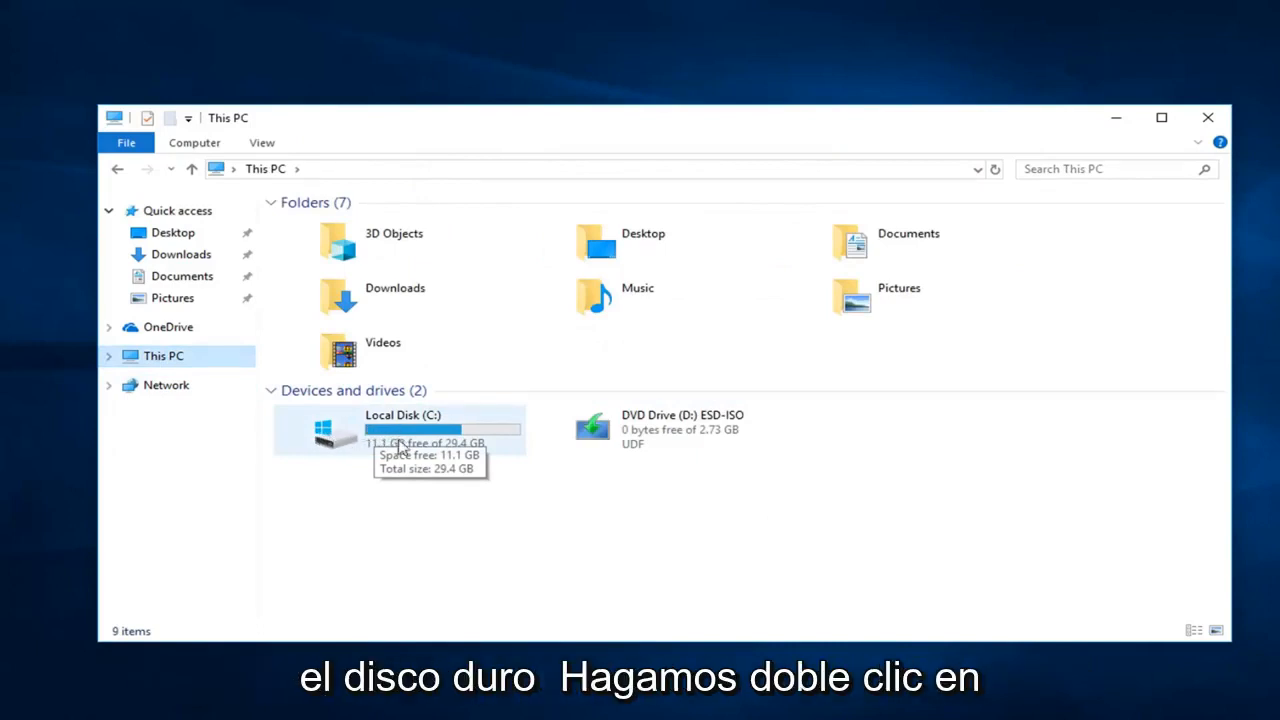
pyautogui.doubleClick(404, 428)
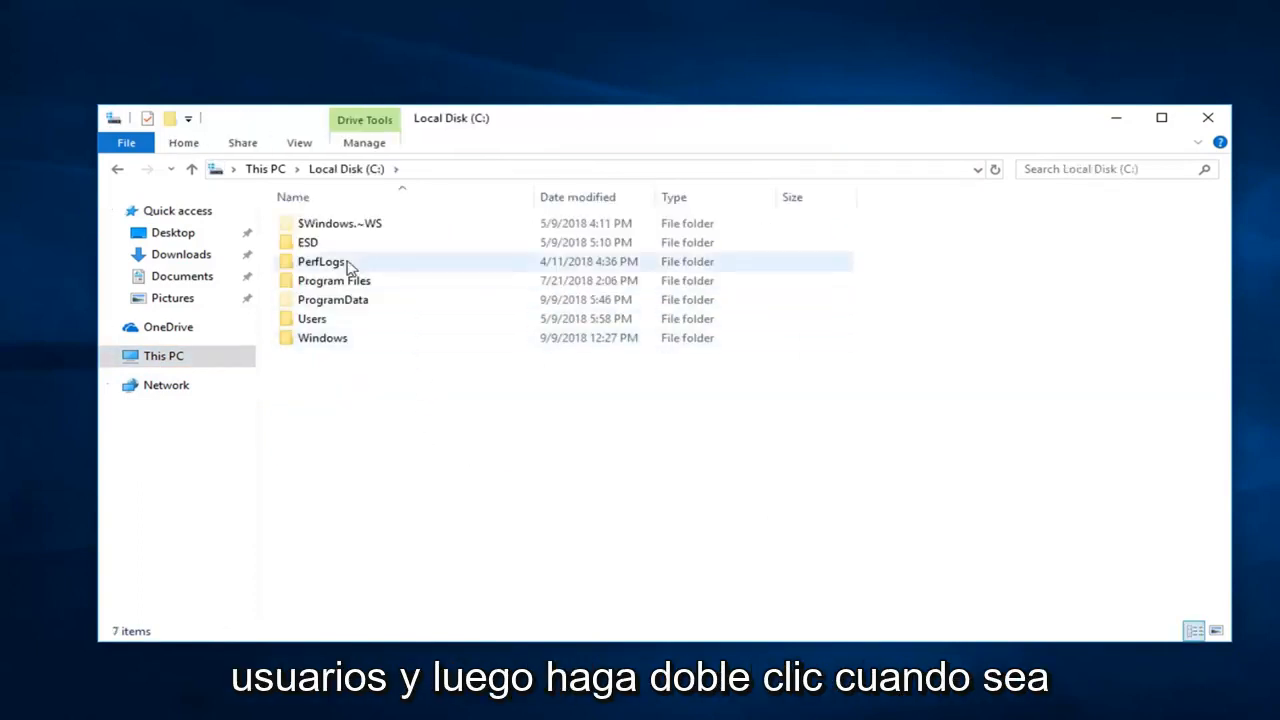
pyautogui.doubleClick(312, 318)
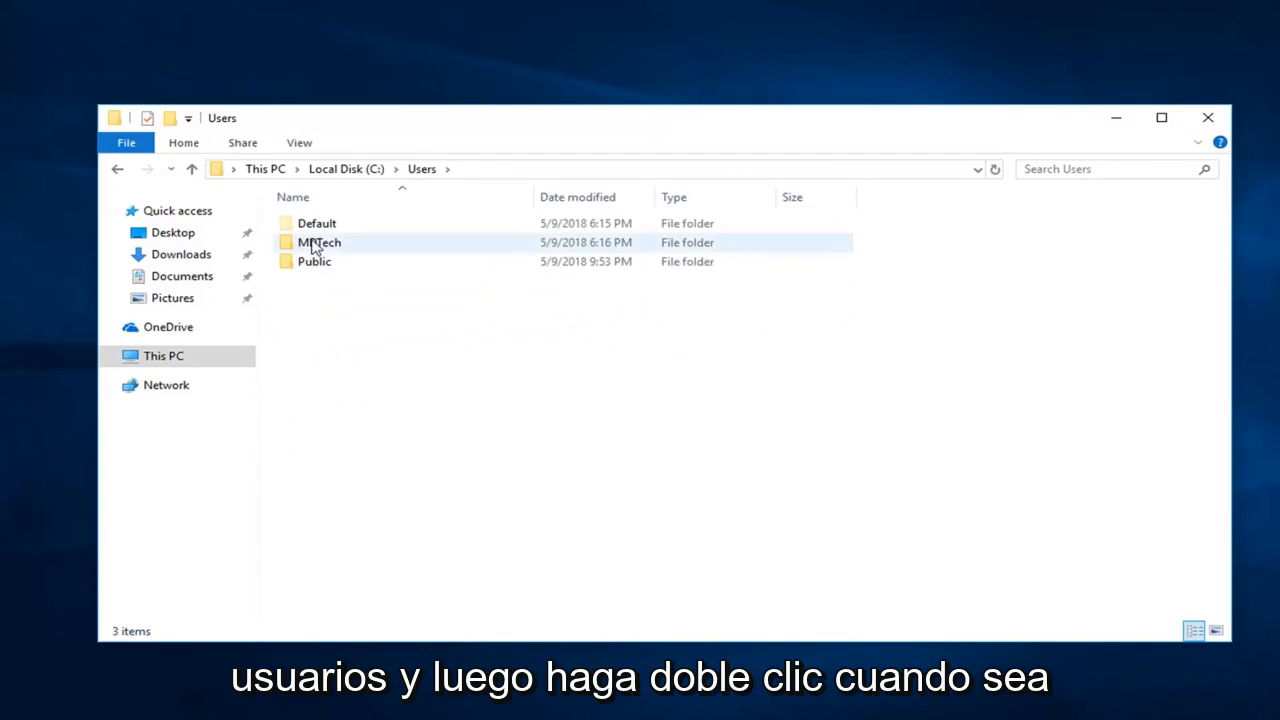
pyautogui.doubleClick(320, 242)
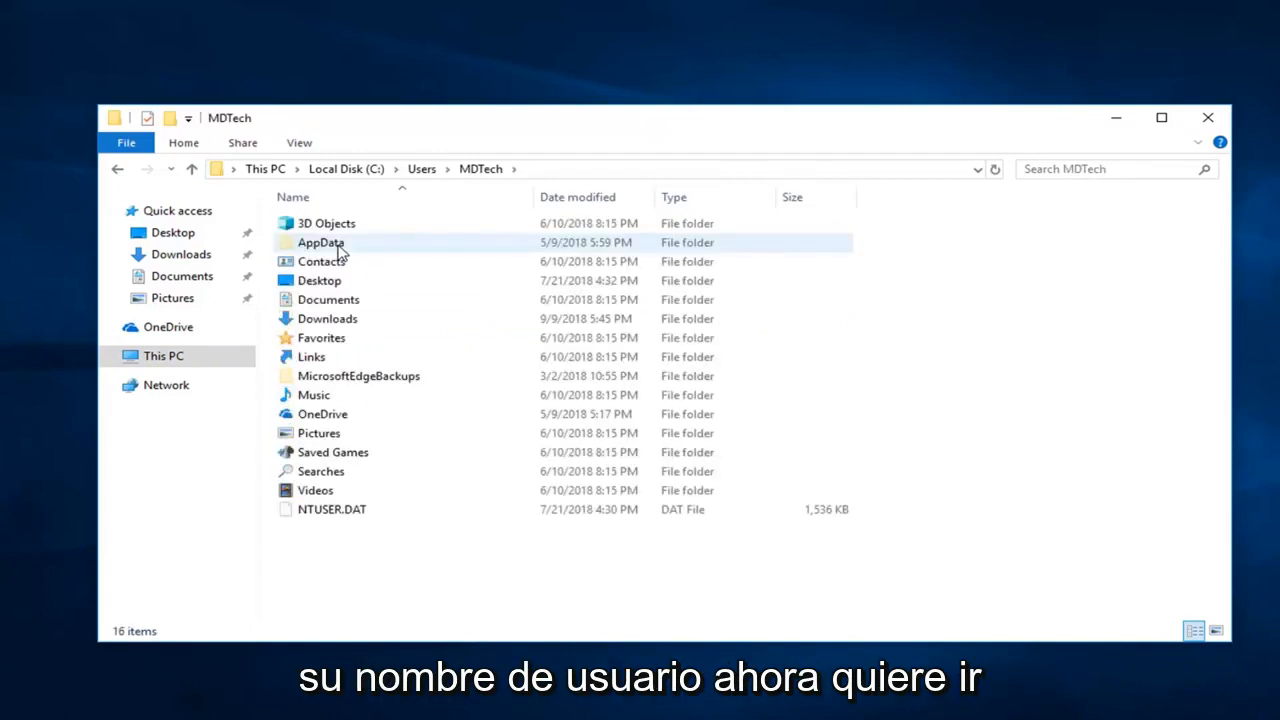
# Go into the AppData folder and then its Local folder.
pyautogui.click(320, 242)
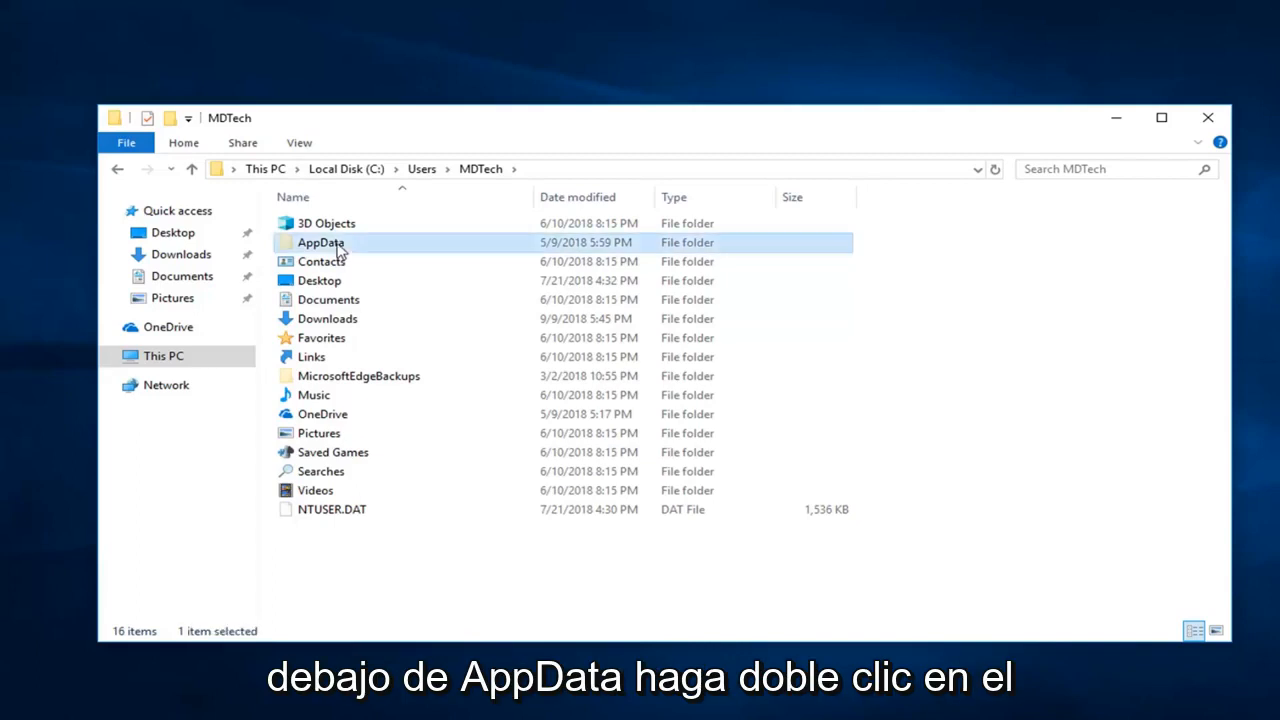
pyautogui.doubleClick(320, 242)
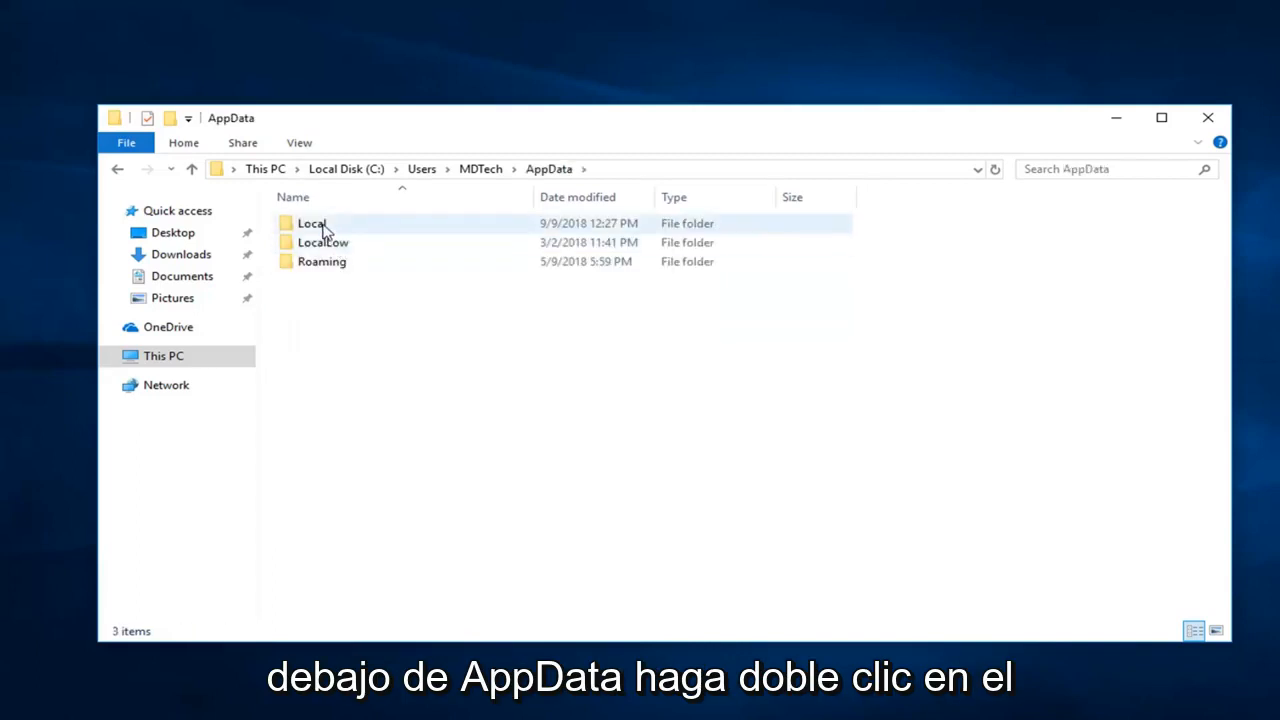
pyautogui.doubleClick(312, 224)
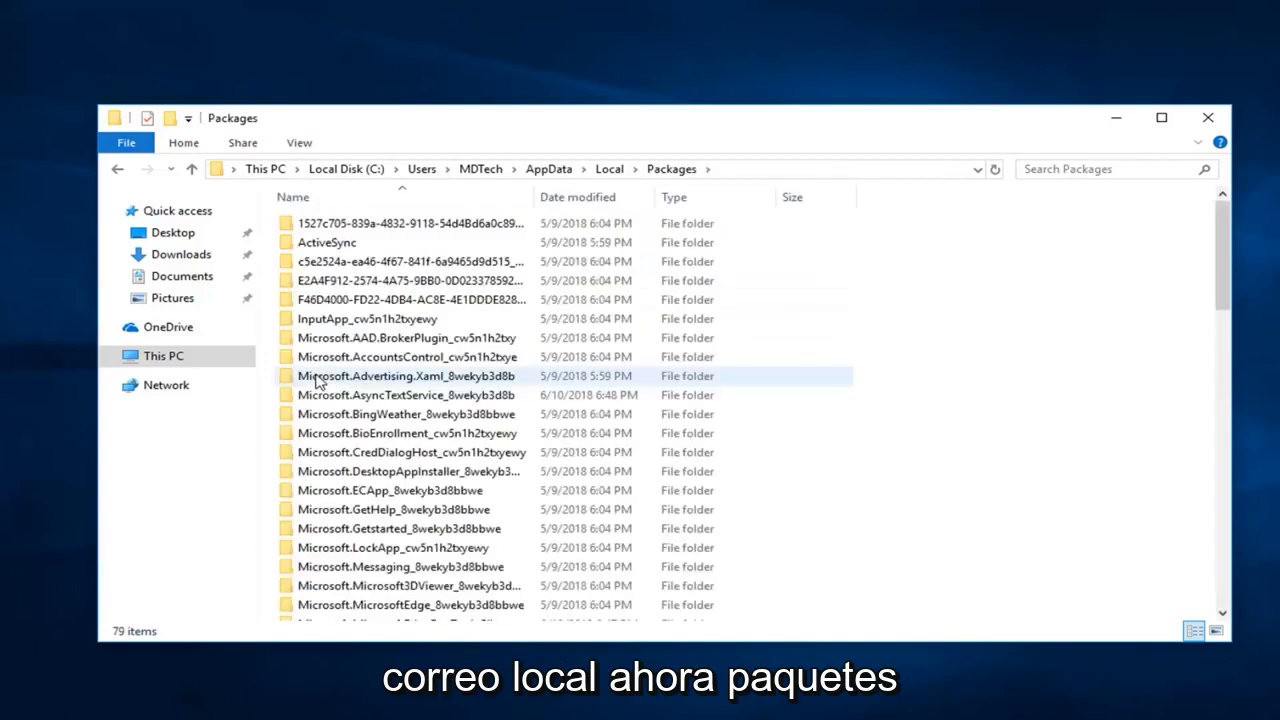
# In Packages, locate and enter Microsoft.Windows.ContentDeliveryManager_cw5n1h2txyewy.
pyautogui.scroll(-3)
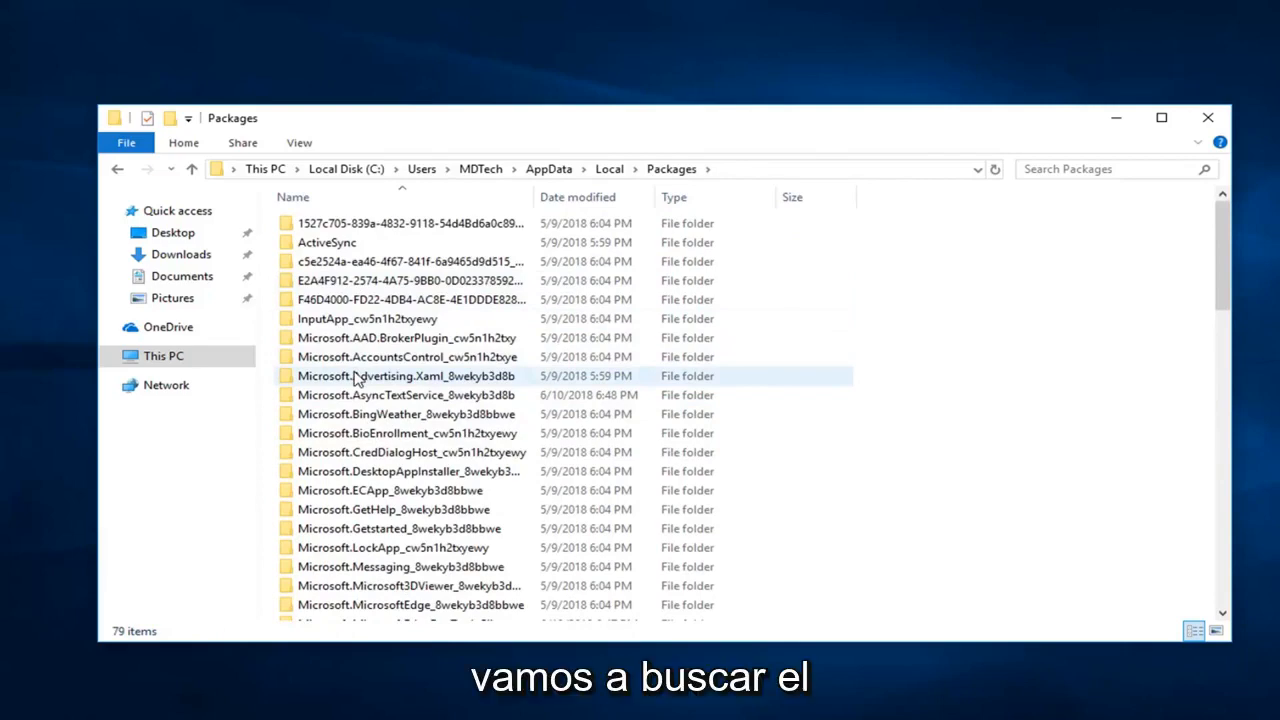
pyautogui.scroll(-3)
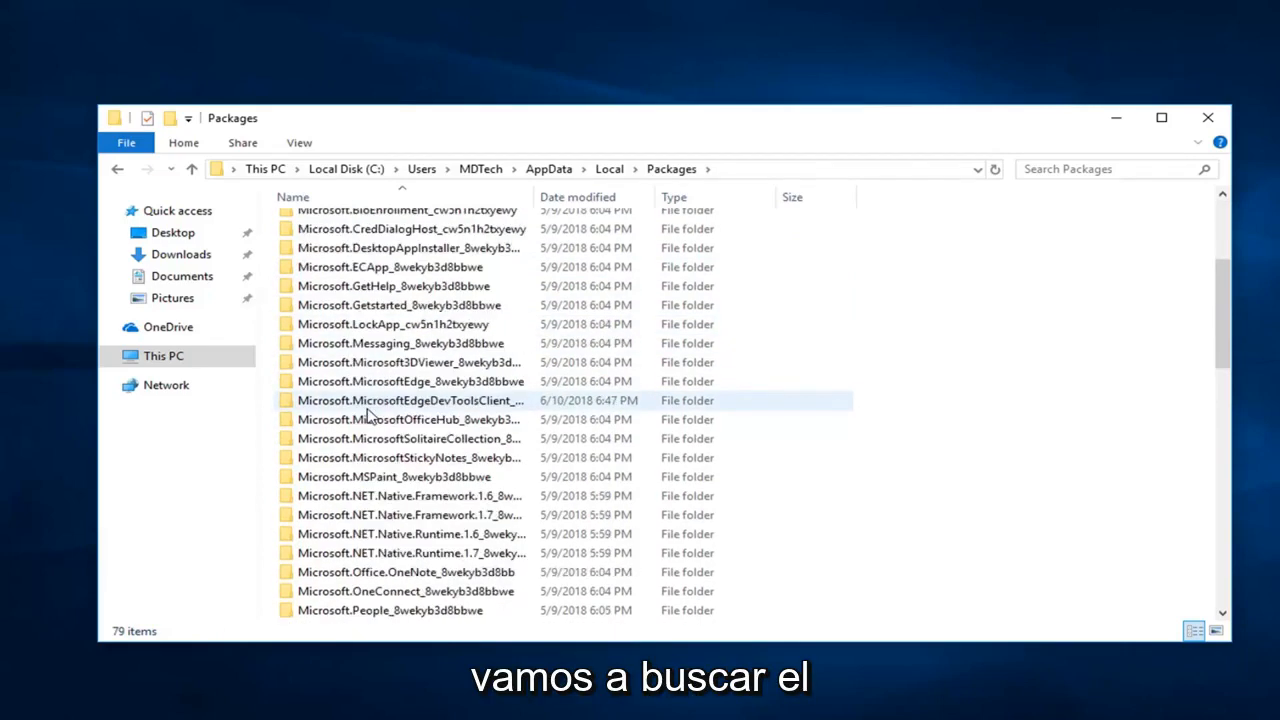
pyautogui.scroll(-3)
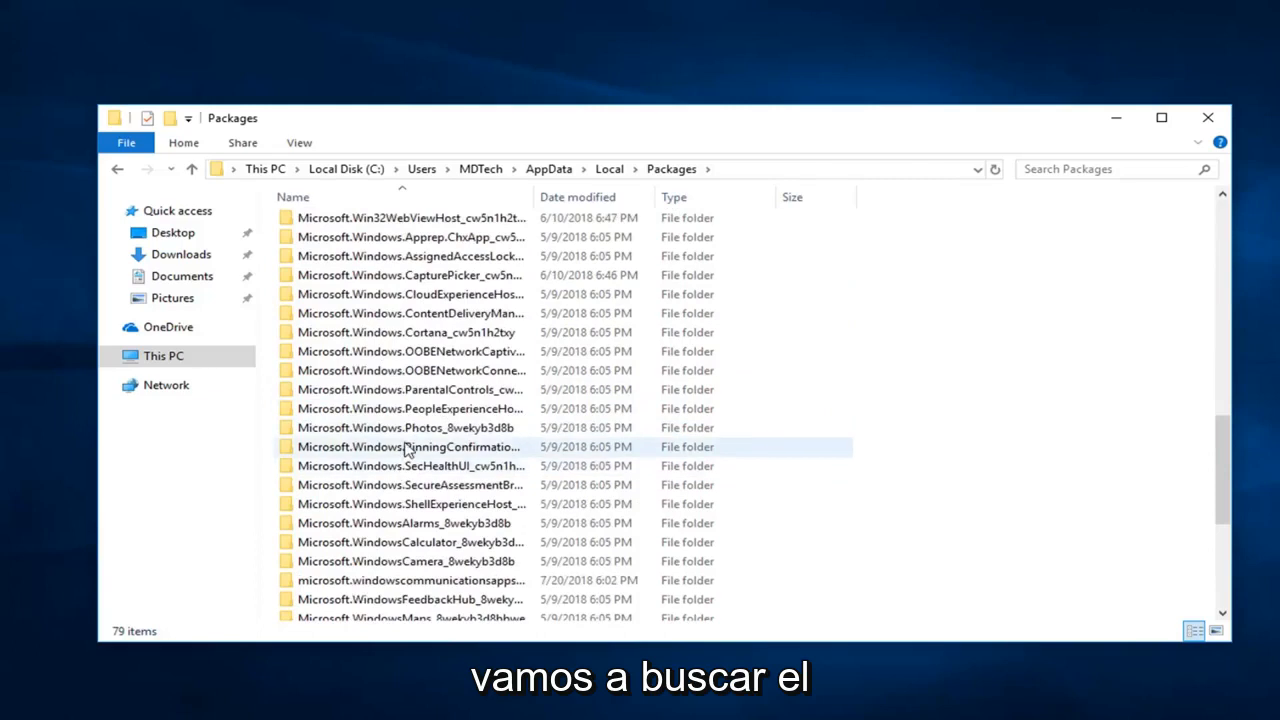
pyautogui.moveTo(404, 448)
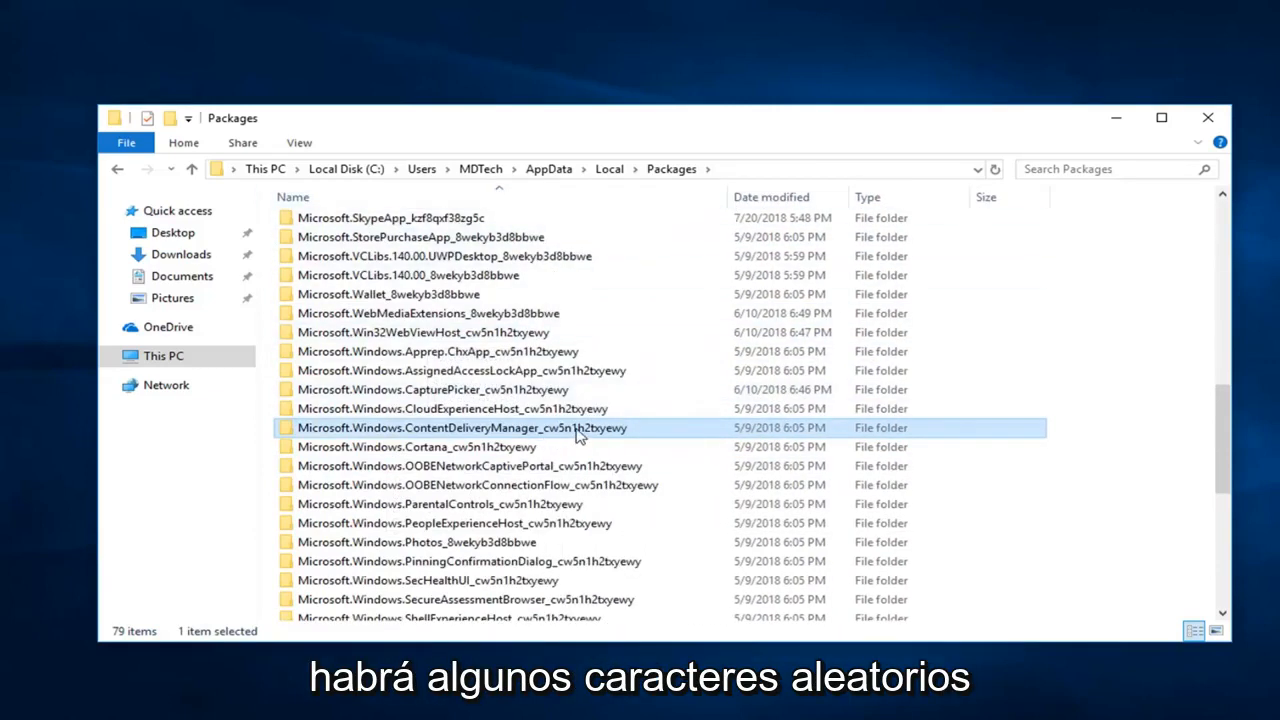
pyautogui.moveTo(584, 436)
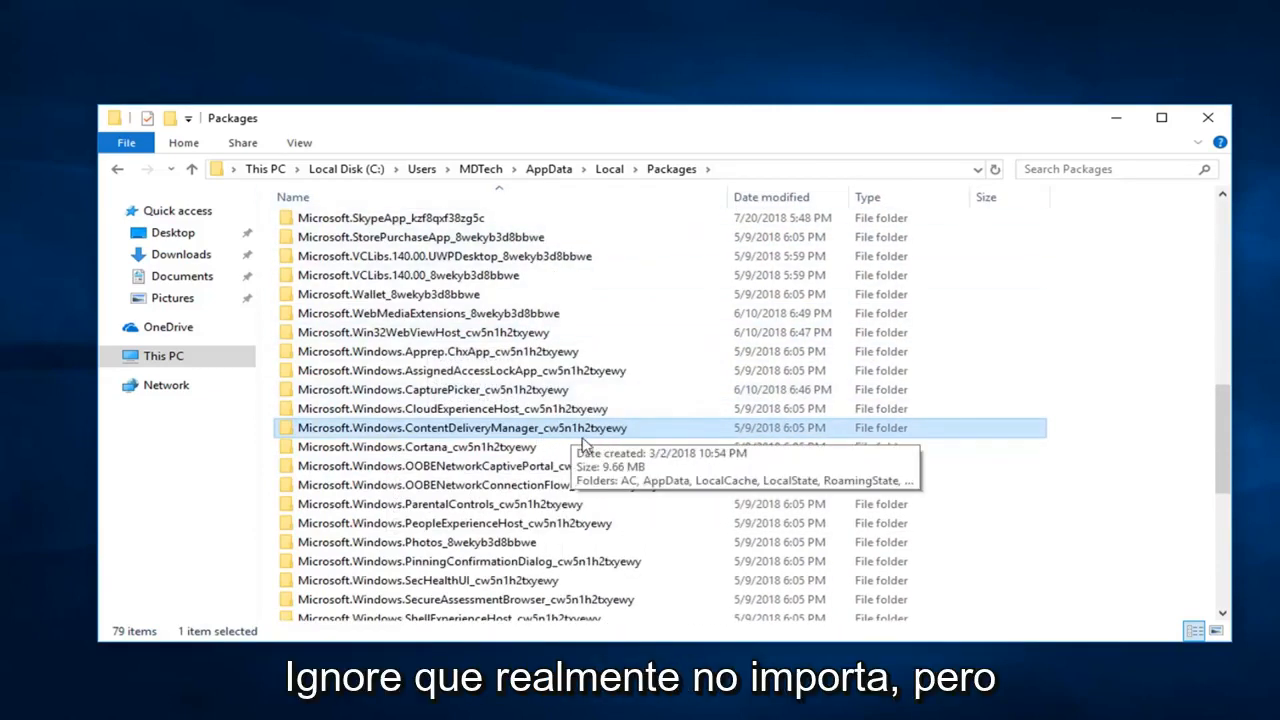
pyautogui.moveTo(376, 436)
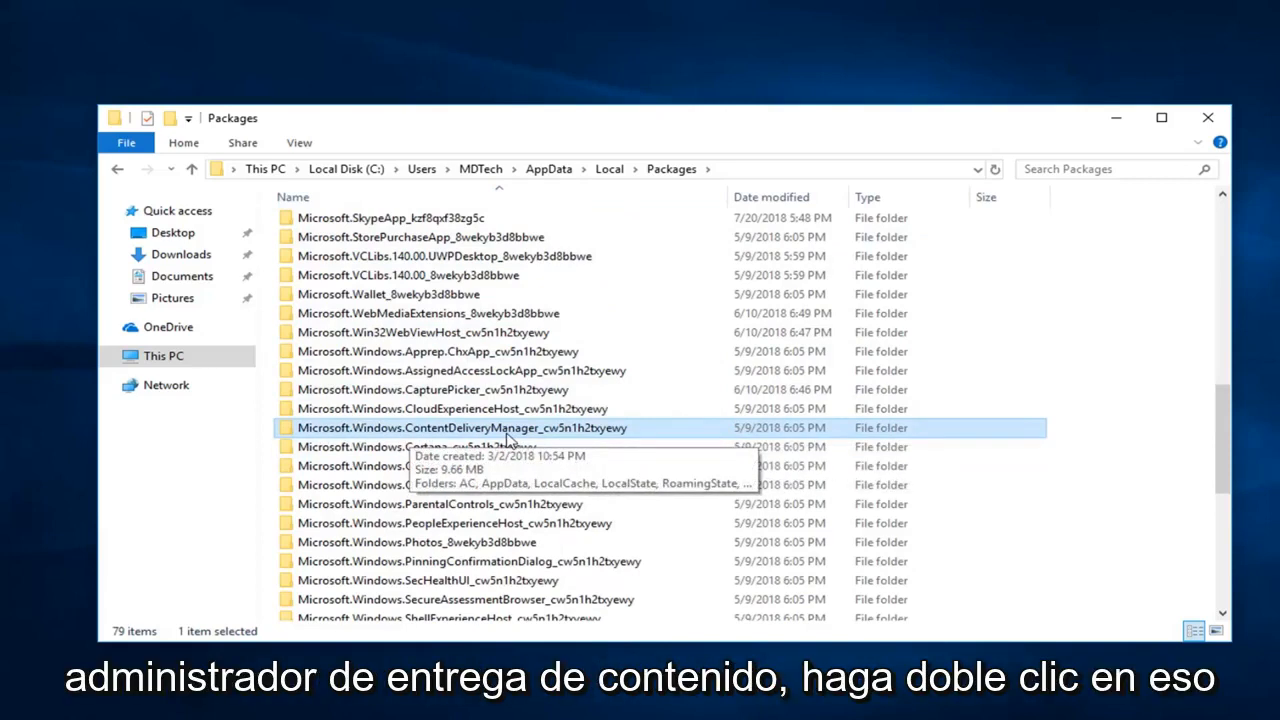
pyautogui.doubleClick(458, 428)
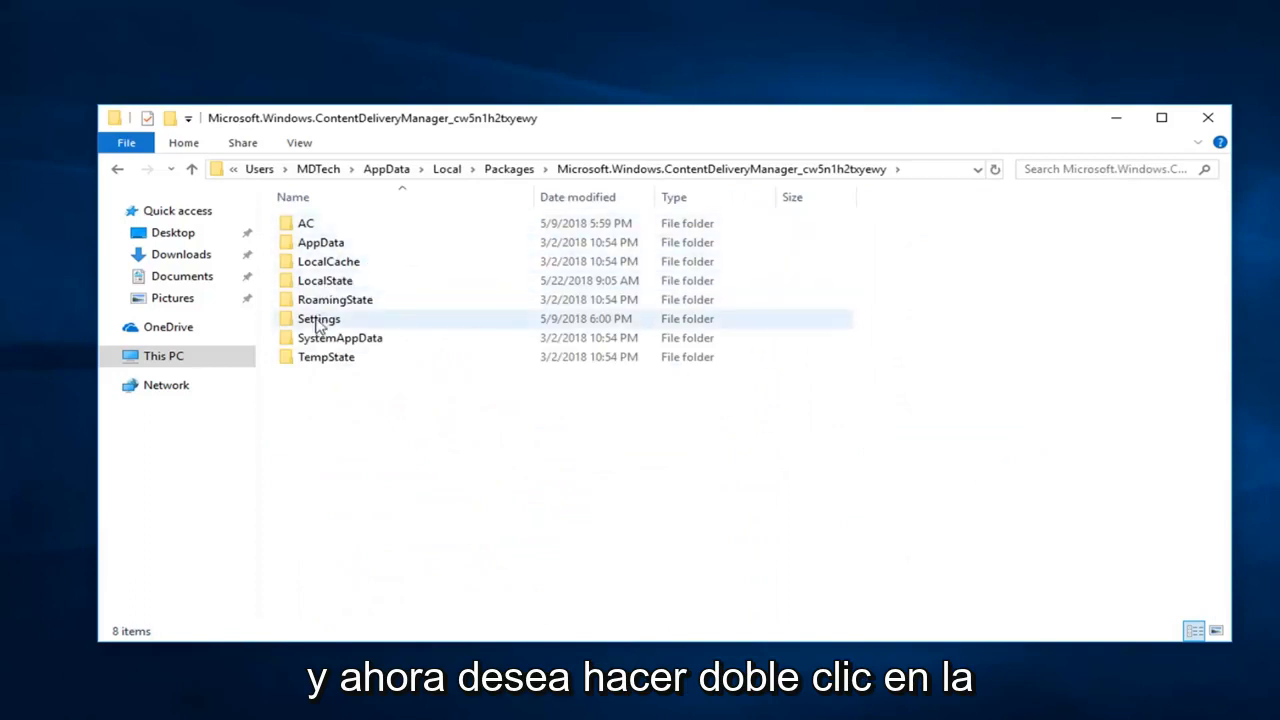
# In the Settings folder, delete both files roaming.lock and settings.dat.
pyautogui.doubleClick(320, 318)
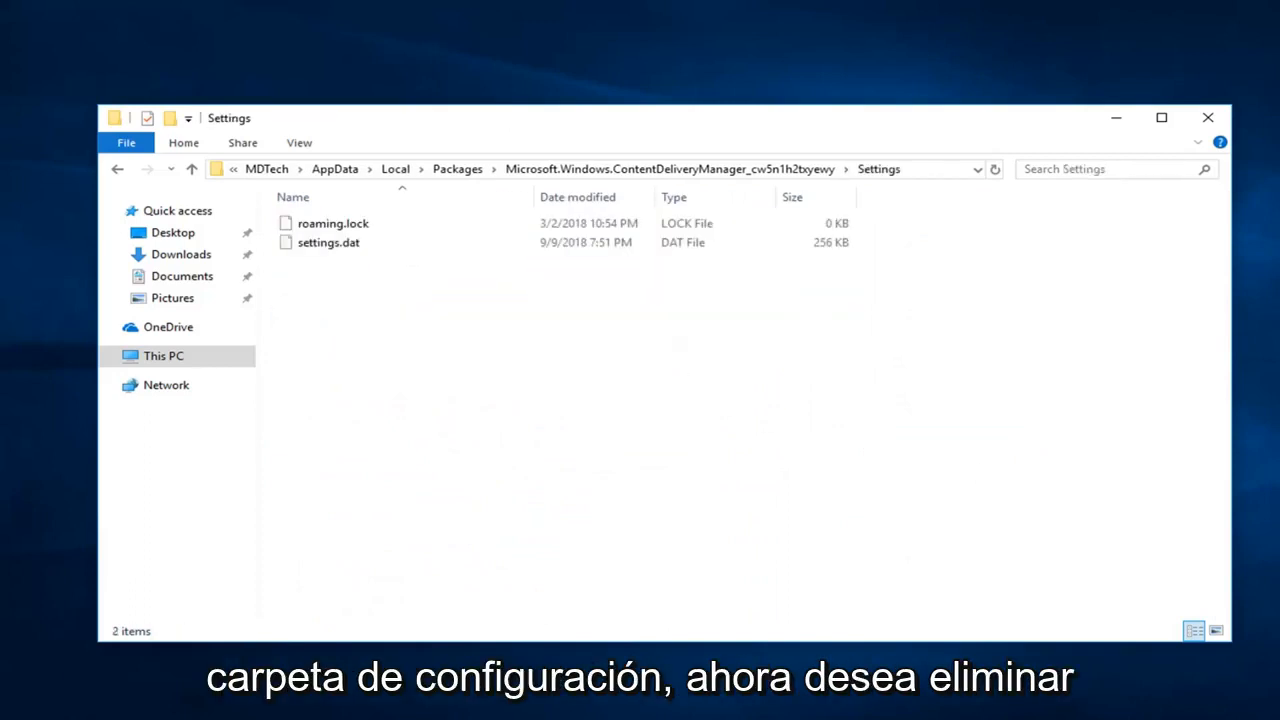
pyautogui.moveTo(1118, 304)
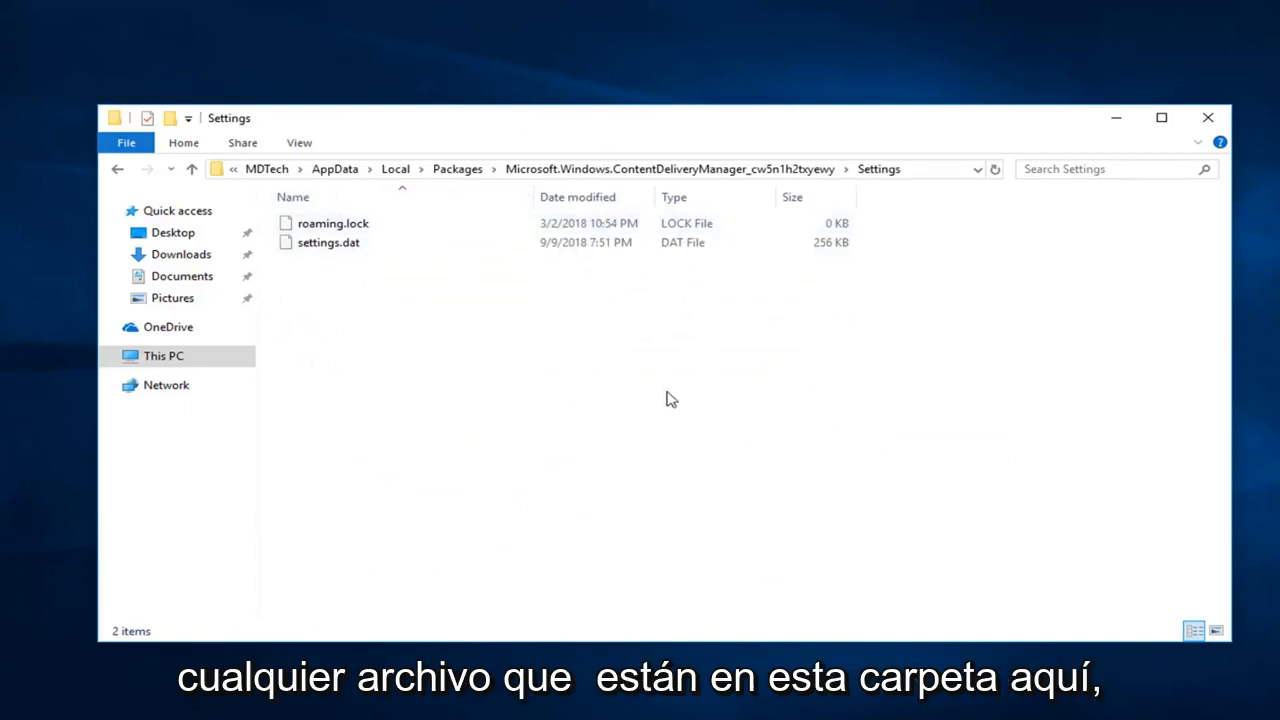
pyautogui.click(328, 242)
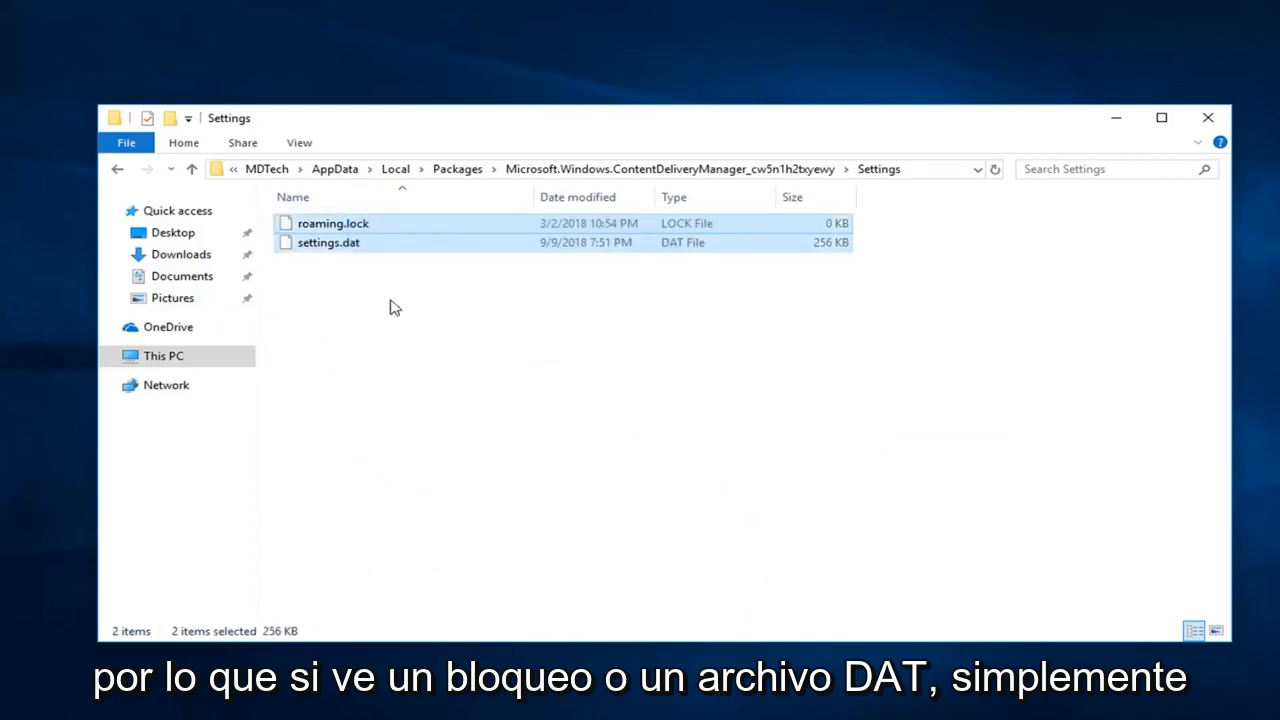
pyautogui.rightClick(330, 242)
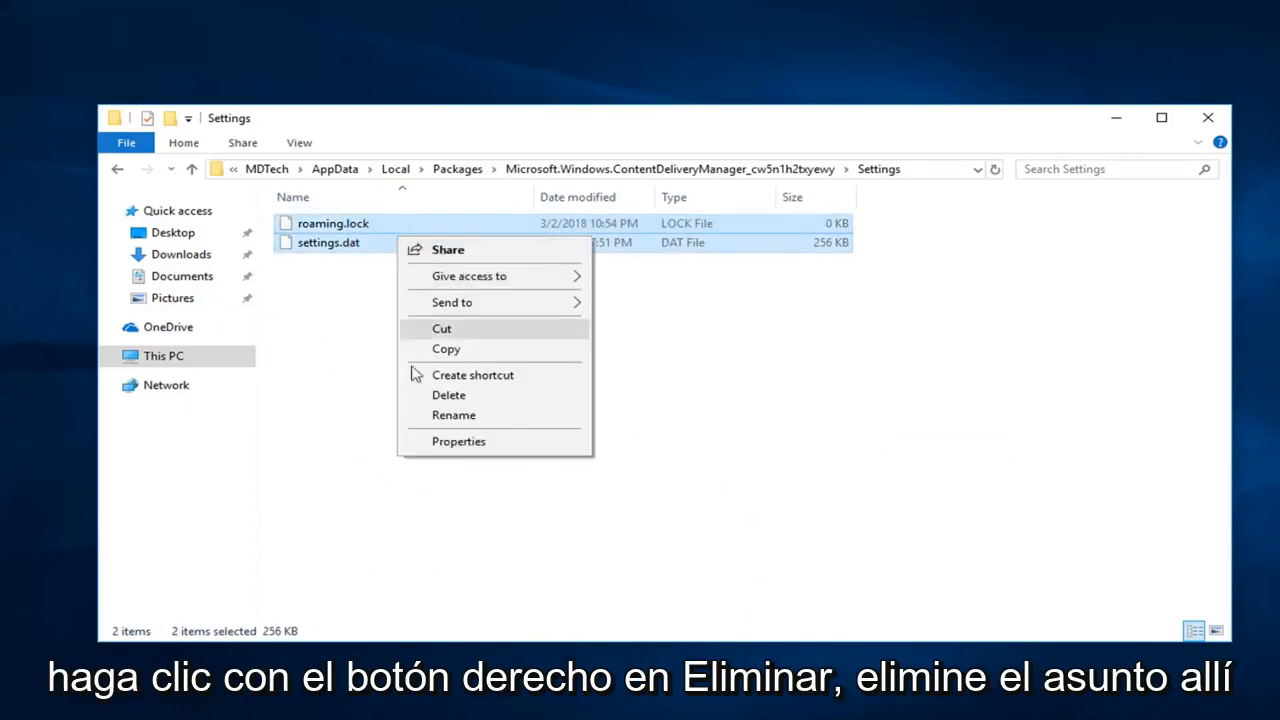
pyautogui.click(448, 394)
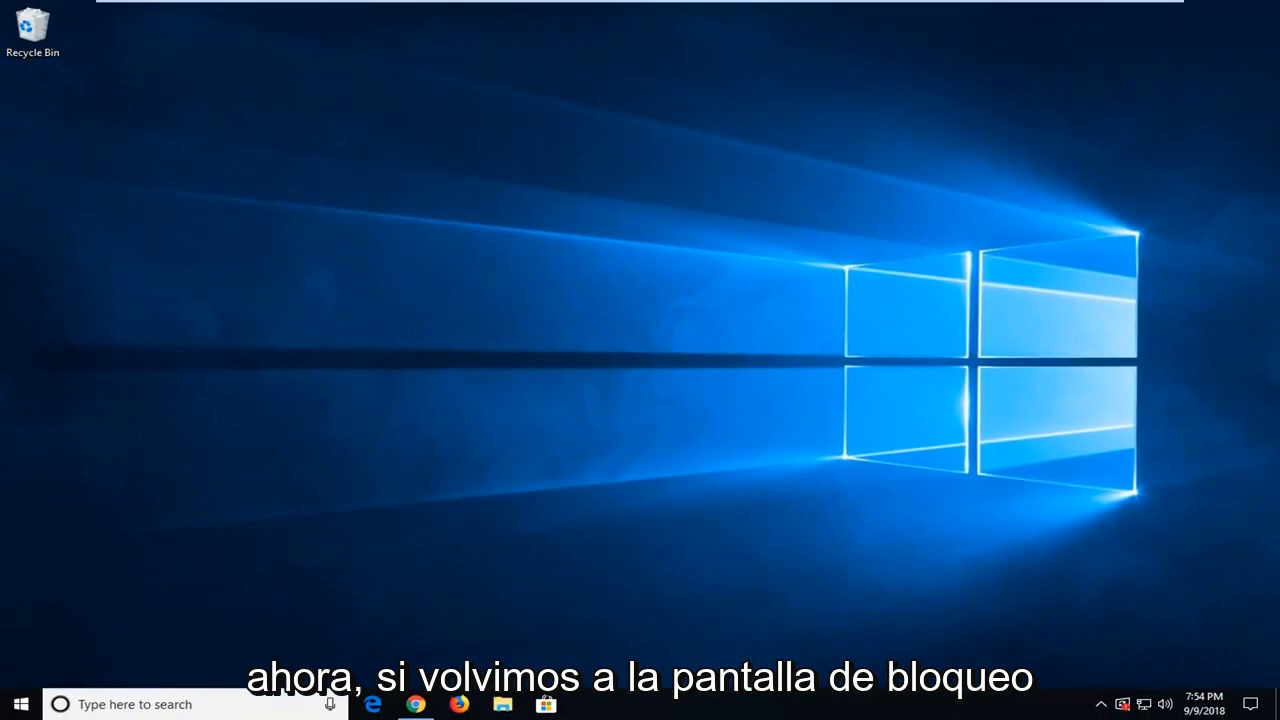
# Search the Start menu for 'lock screen' and open Lock screen settings.
pyautogui.click(20, 704)
pyautogui.write('lock screen')
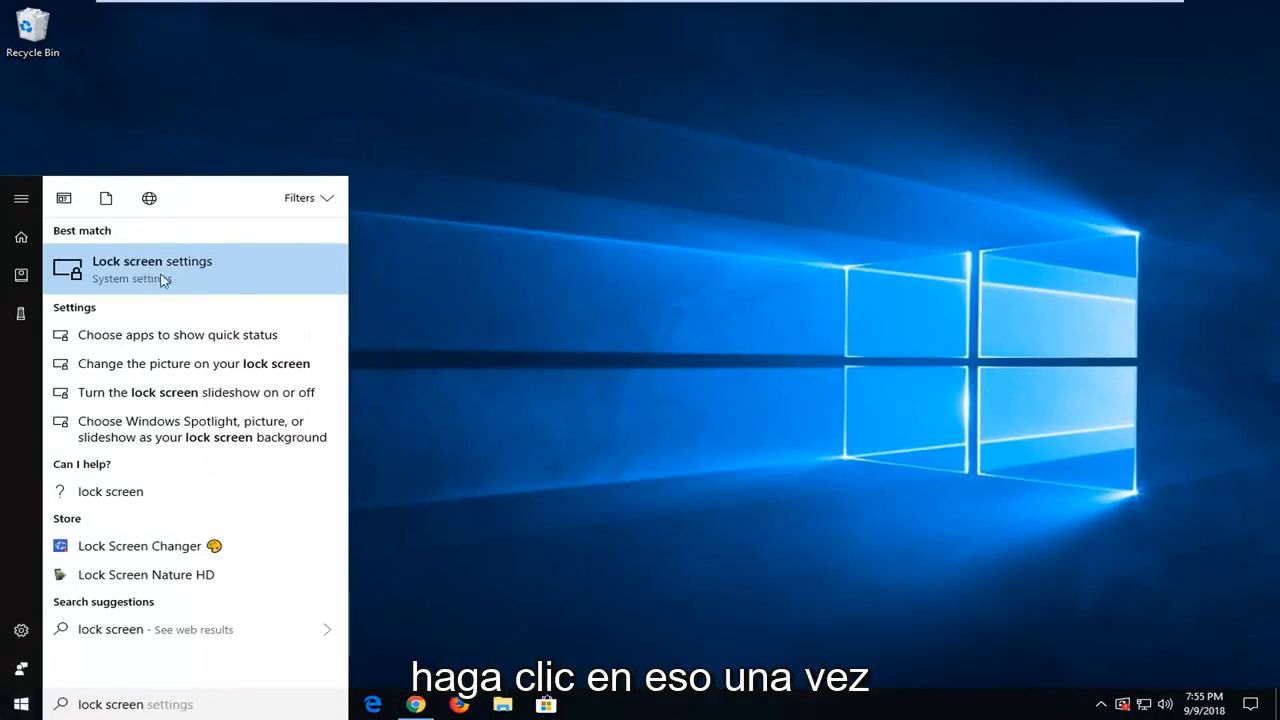
pyautogui.click(152, 268)
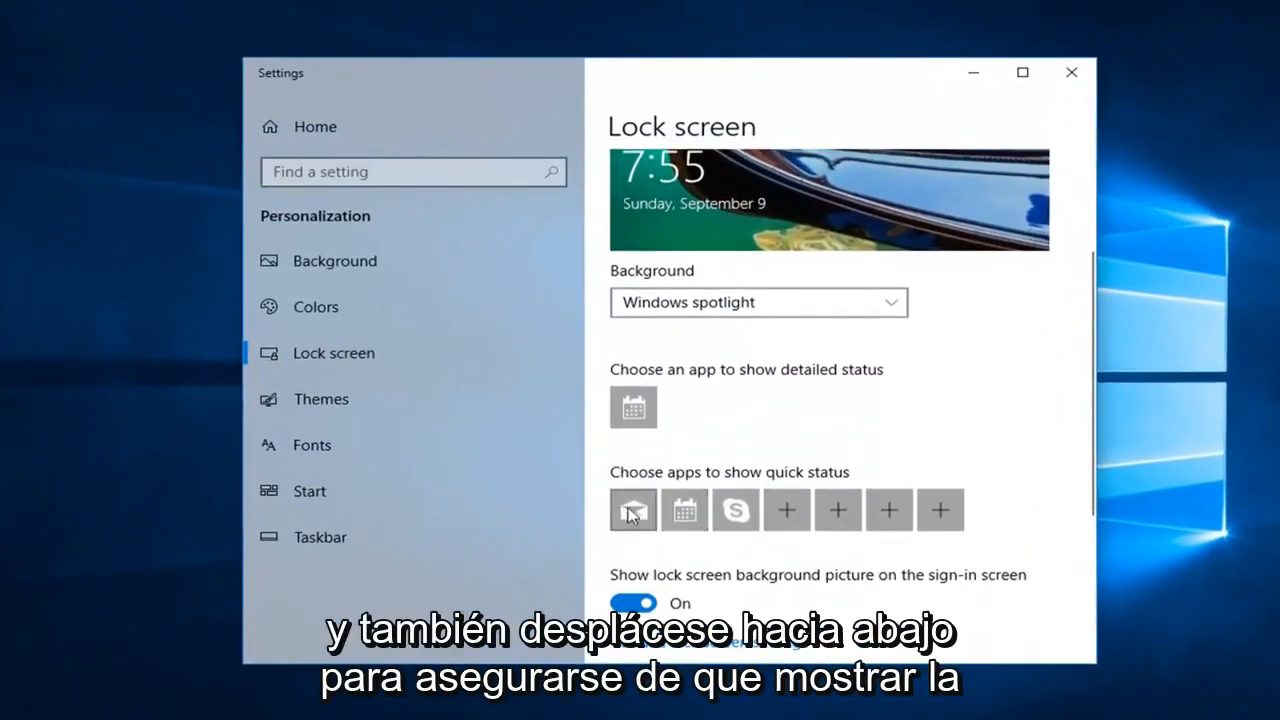
# Scroll down to verify the sign-in screen background toggle is On under Windows spotlight.
pyautogui.scroll(-3)
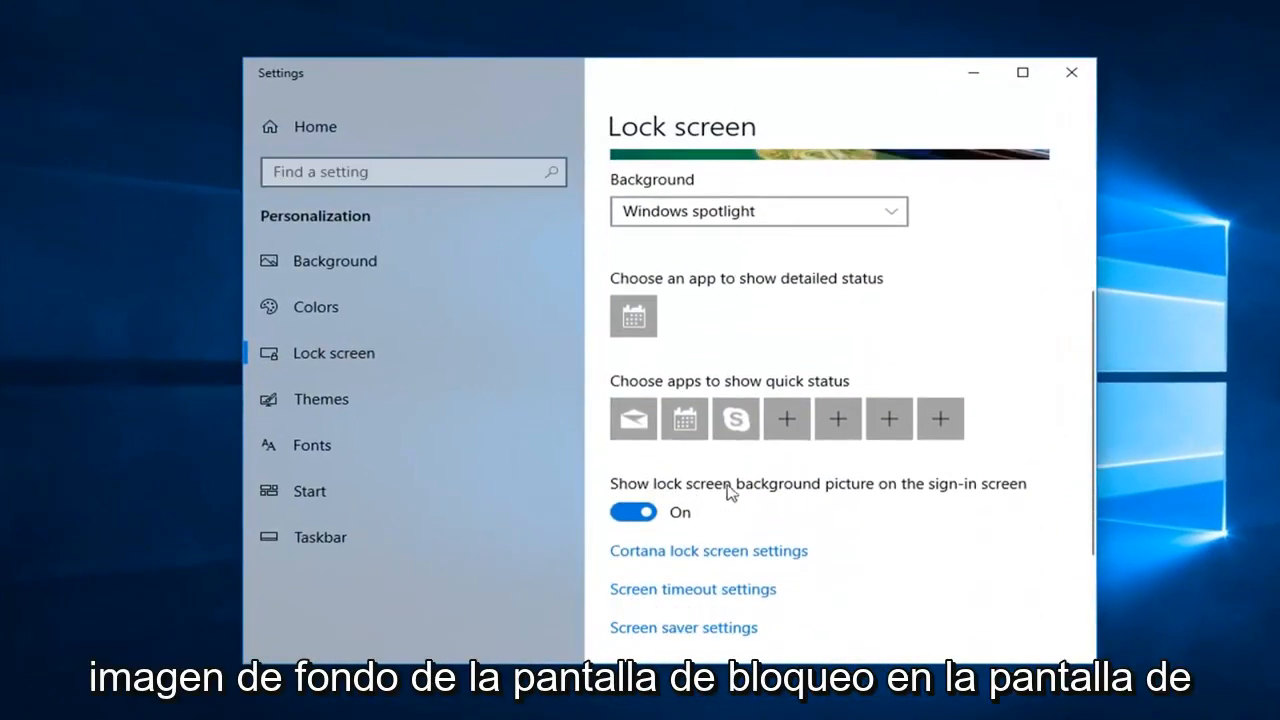